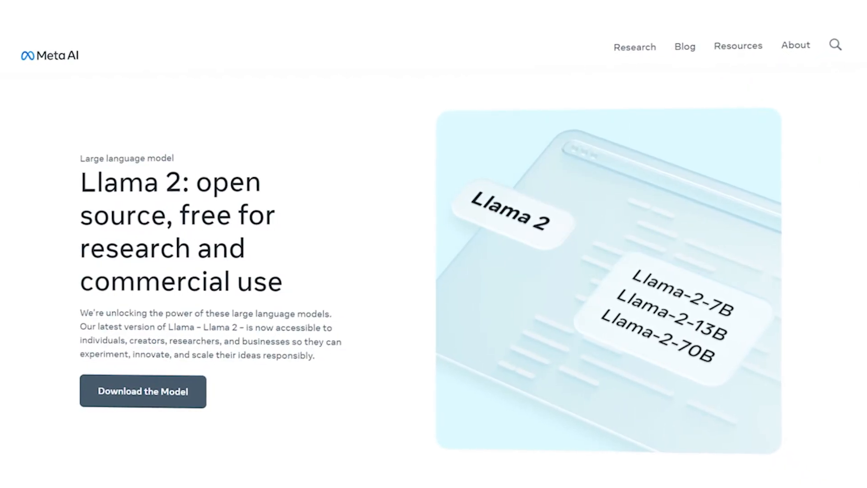
Scroll down the Llama 2 page past the specs and benchmarks table to the RLHF section
scroll("down", 3)
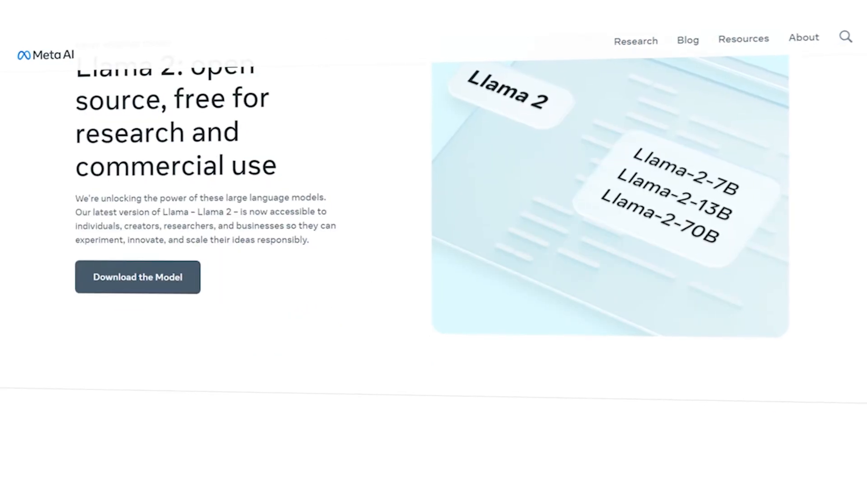
scroll("down", 3)
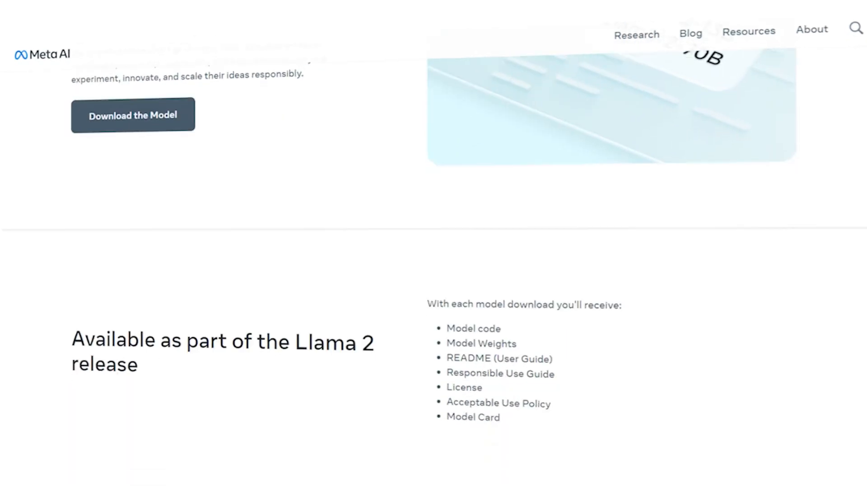
scroll("down", 3)
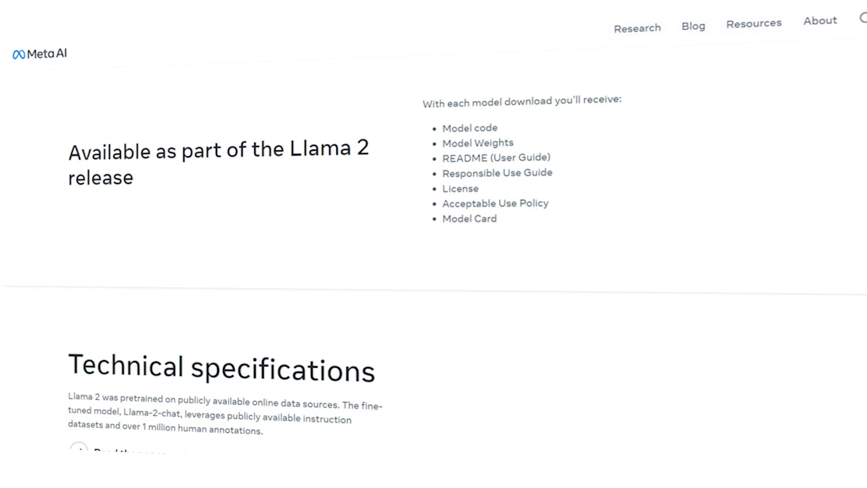
scroll("down", 3)
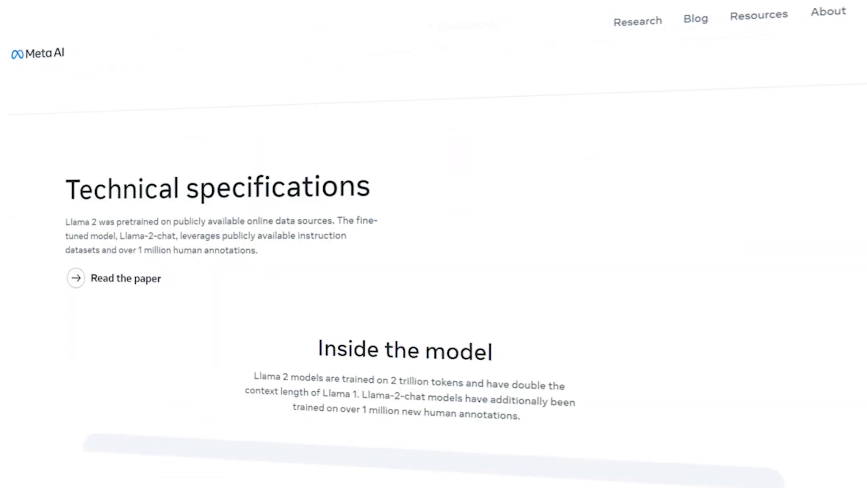
scroll("down", 3)
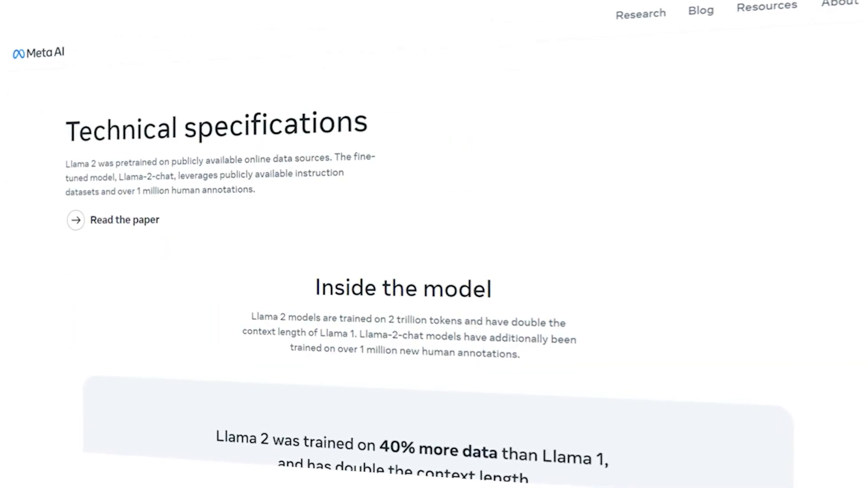
scroll("down", 3)
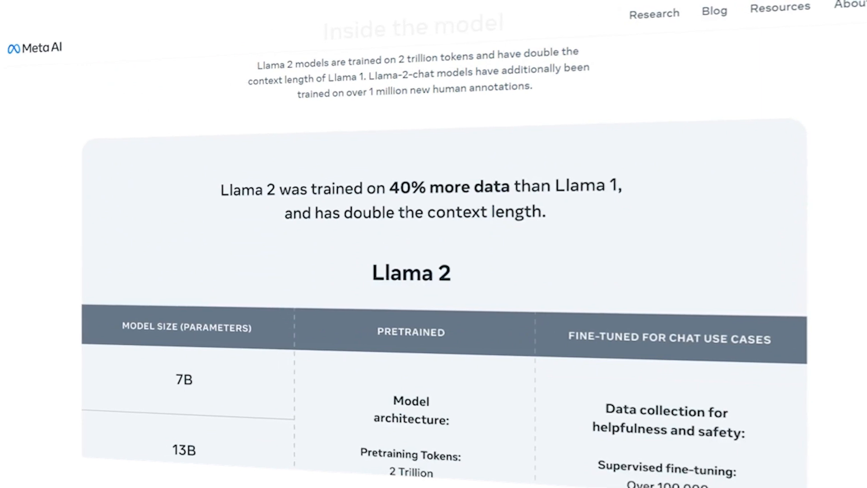
scroll("down", 3)
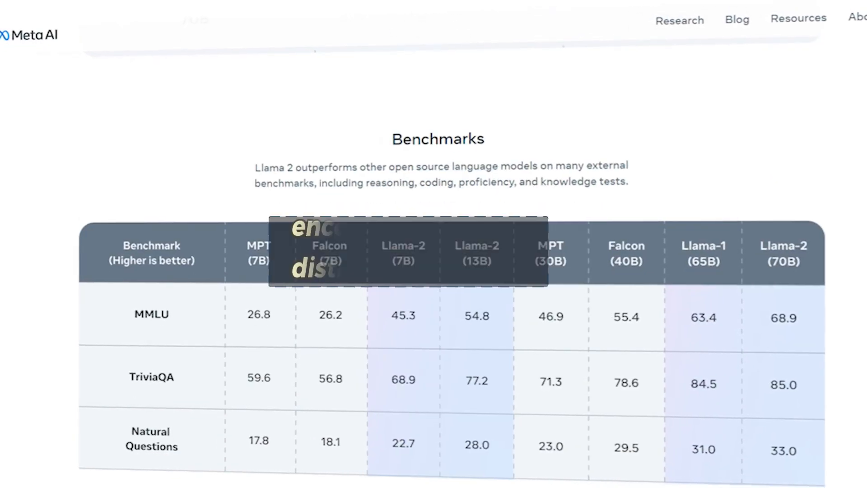
scroll("down", 3)
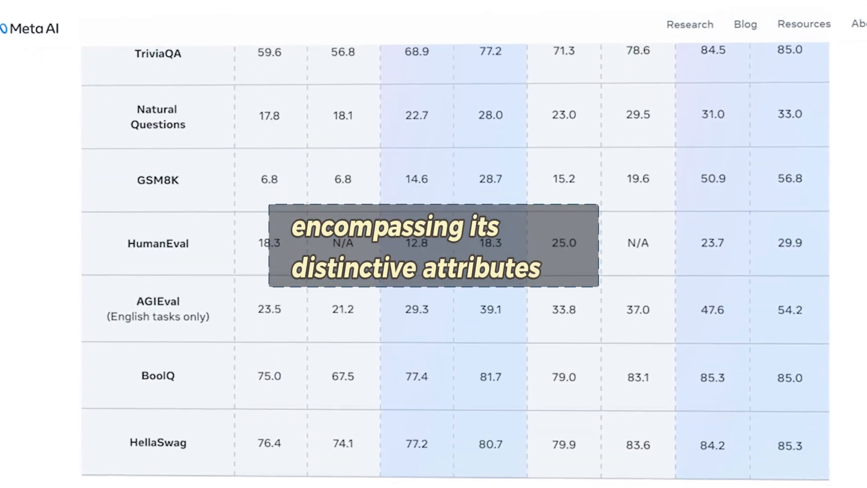
scroll("down", 3)
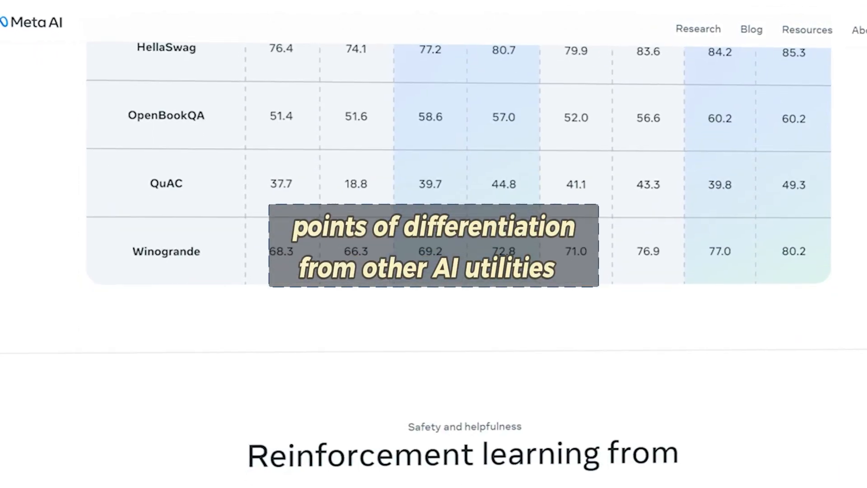
scroll("down", 3)
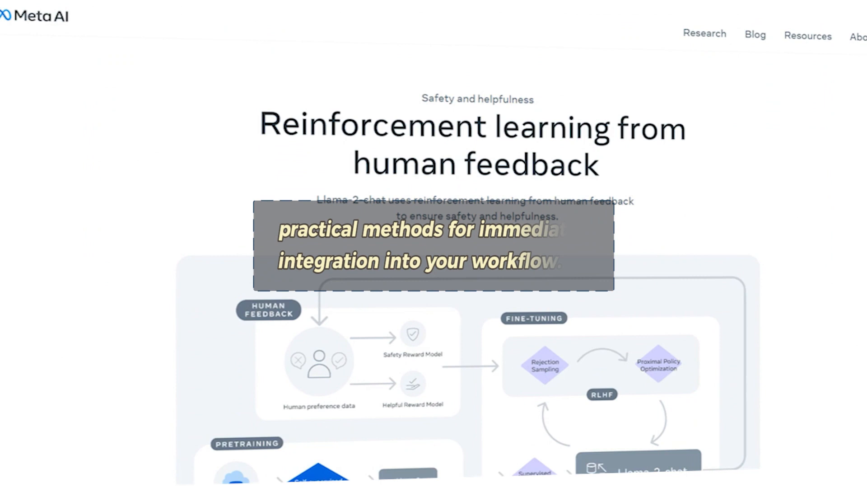
scroll("down", 3)
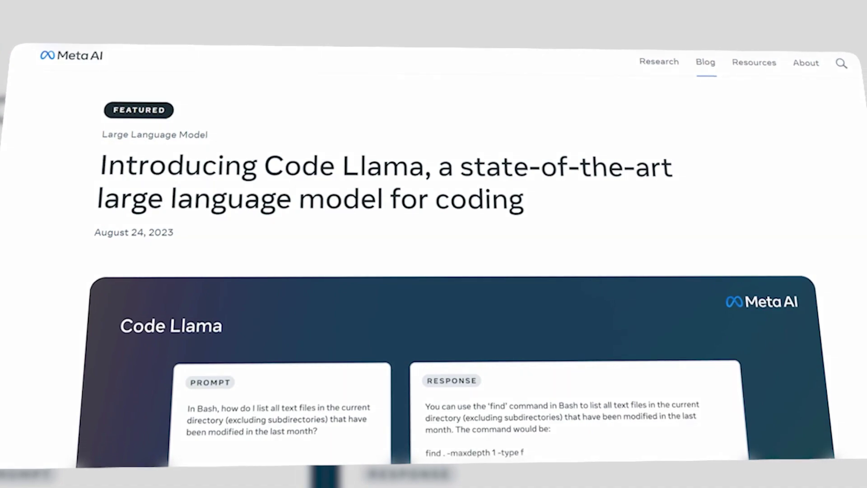
Submit the csv correlation-heatmap prompt in the Code Llama demo and get the seaborn Python code
scroll("down", 3)
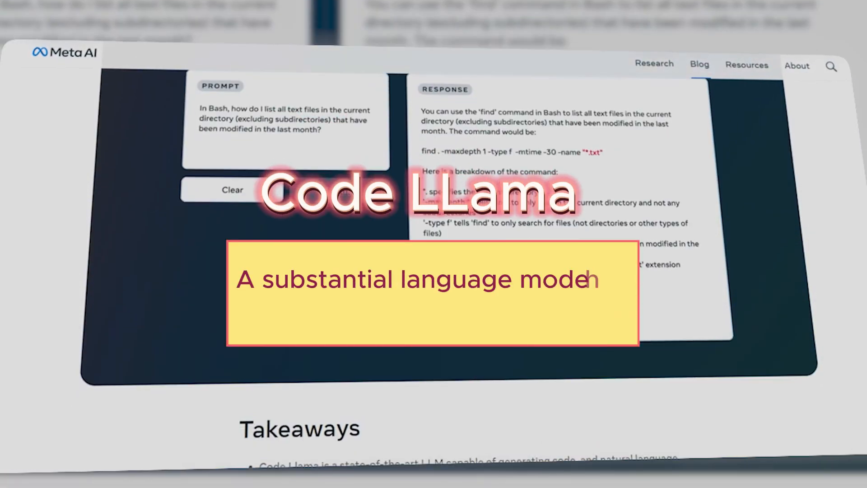
scroll("down", 3)
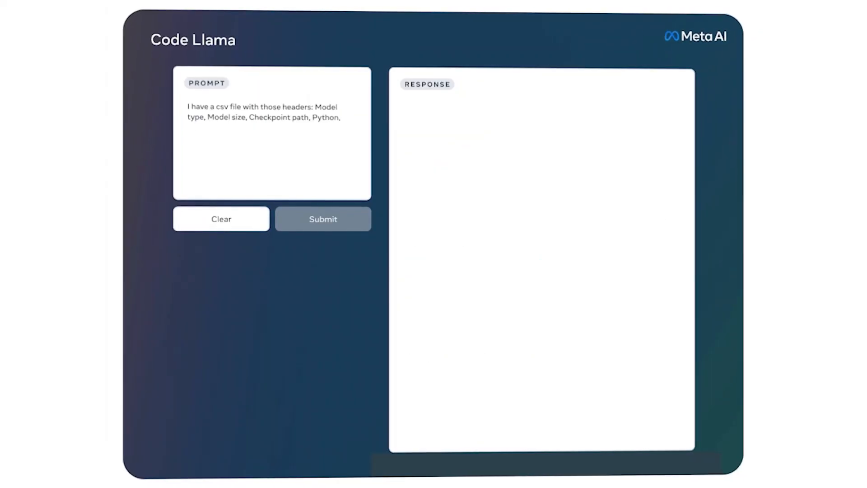
left_click(324, 219)
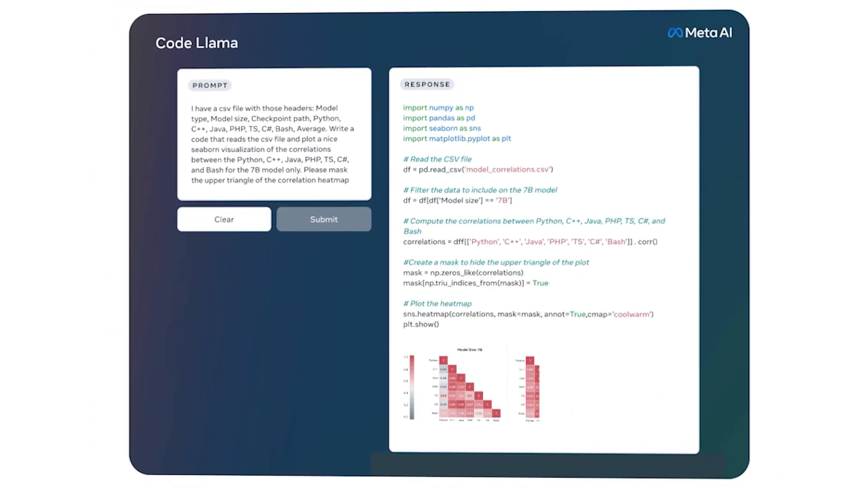
Submit the Bash file-listing question in the Code Llama demo and scroll to the benchmark table
scroll("up", 3)
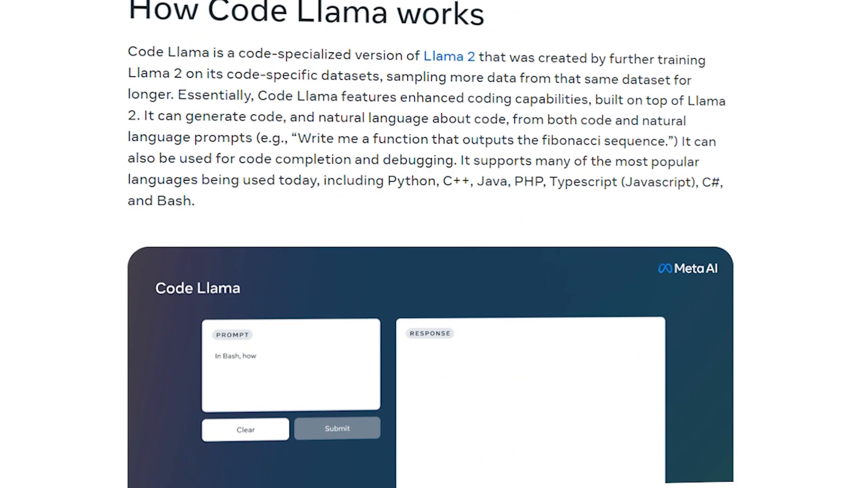
scroll("down", 3)
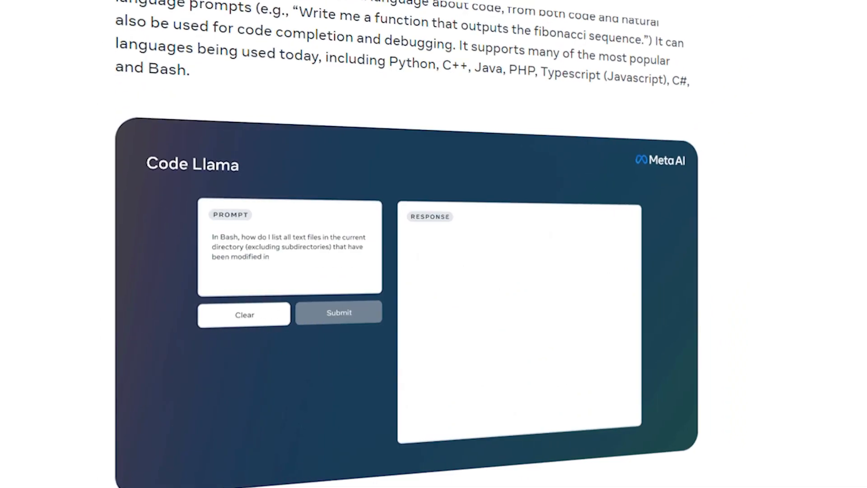
left_click(338, 312)
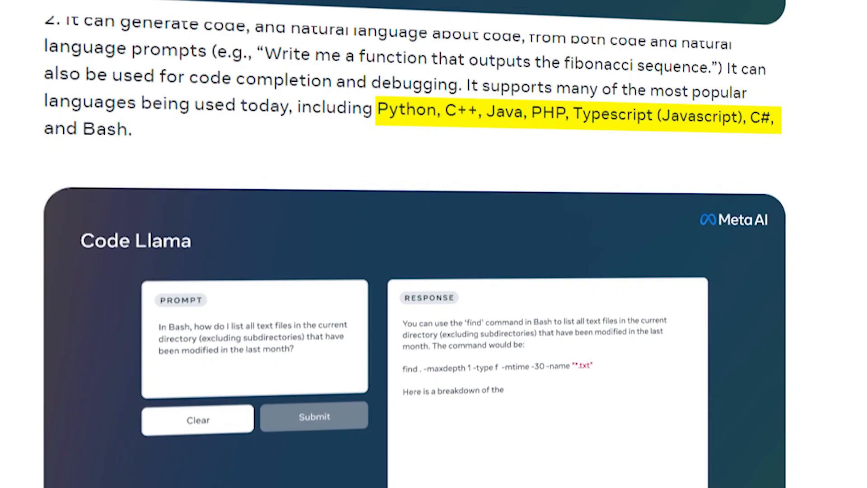
scroll("down", 3)
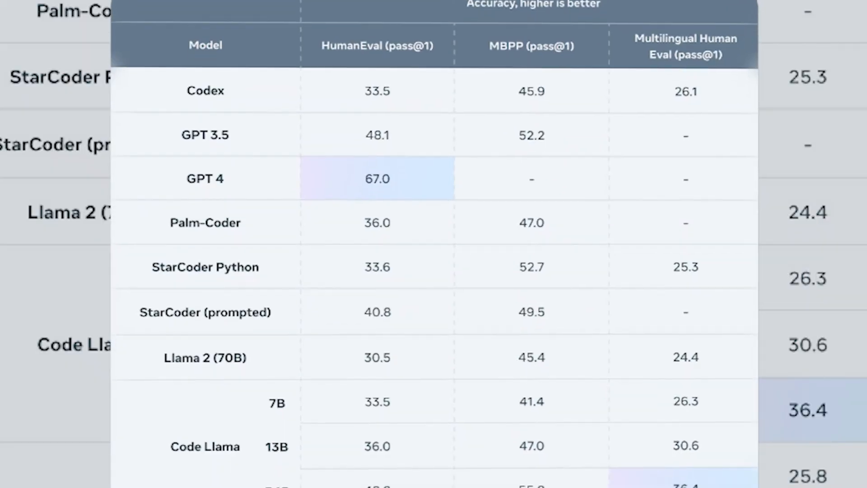
Scroll through the HumanEval/MBPP accuracy table down to the Code Llama – Instruct rows
scroll("down", 3)
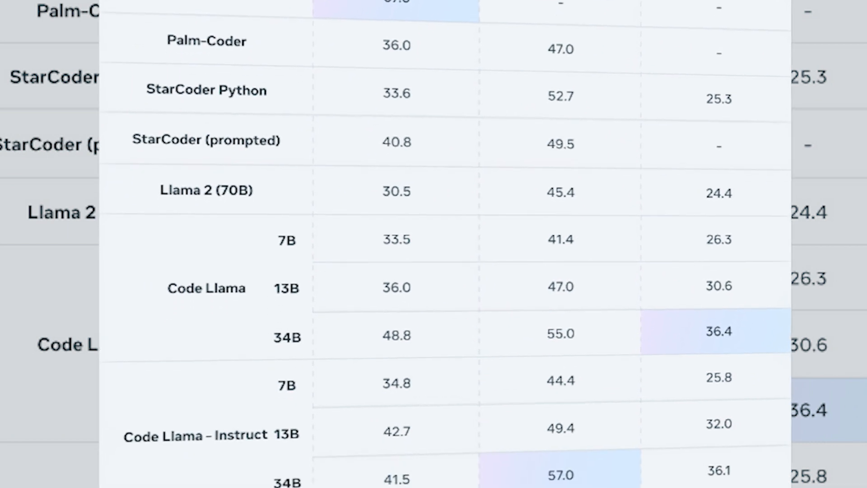
scroll("down", 3)
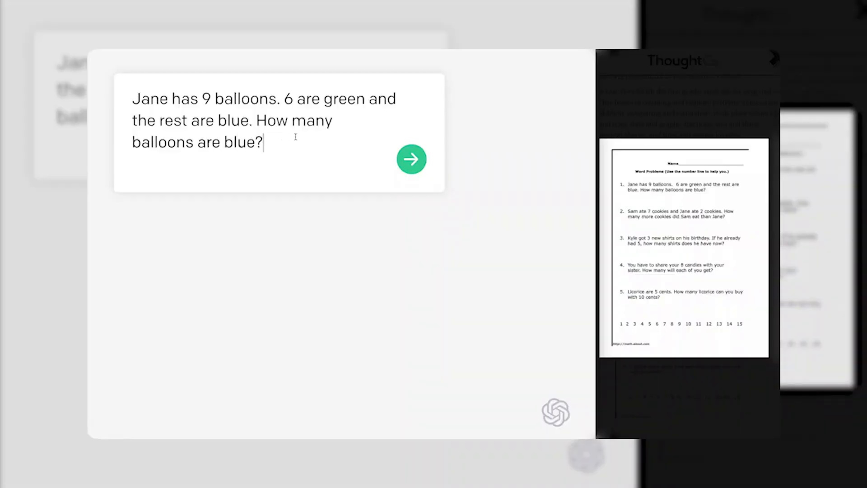
Send the balloon problem in ChatGPT, clear Code Llama and ask for text files 'modified in the last month?'
left_click(411, 159)
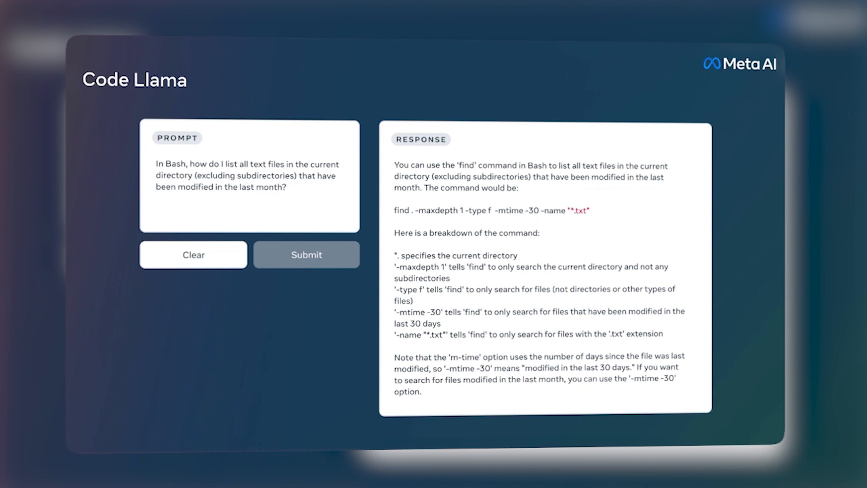
left_click(189, 255)
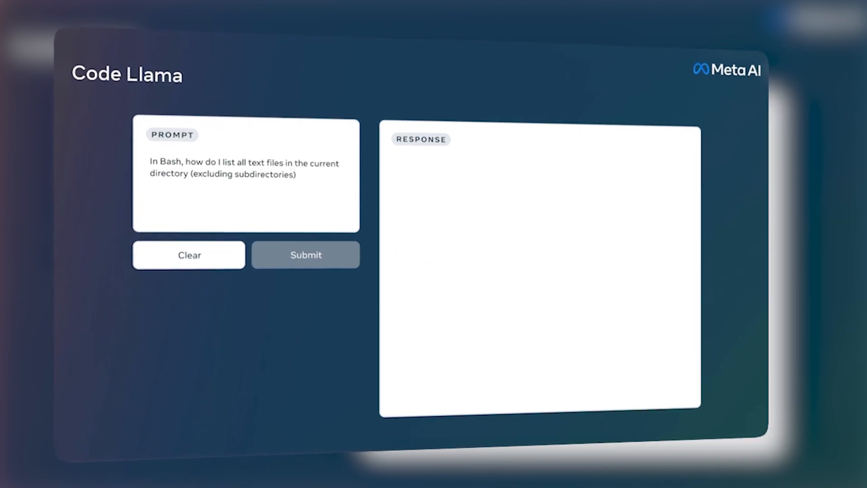
type("that have been modified in the last month?")
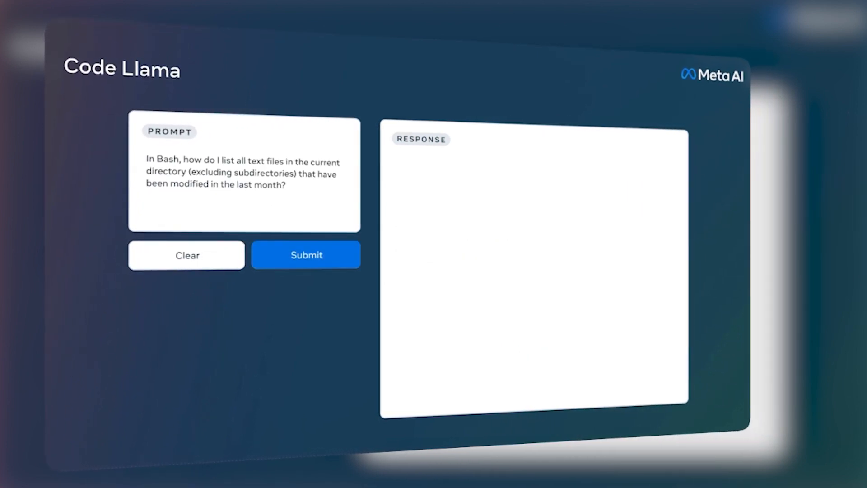
left_click(306, 255)
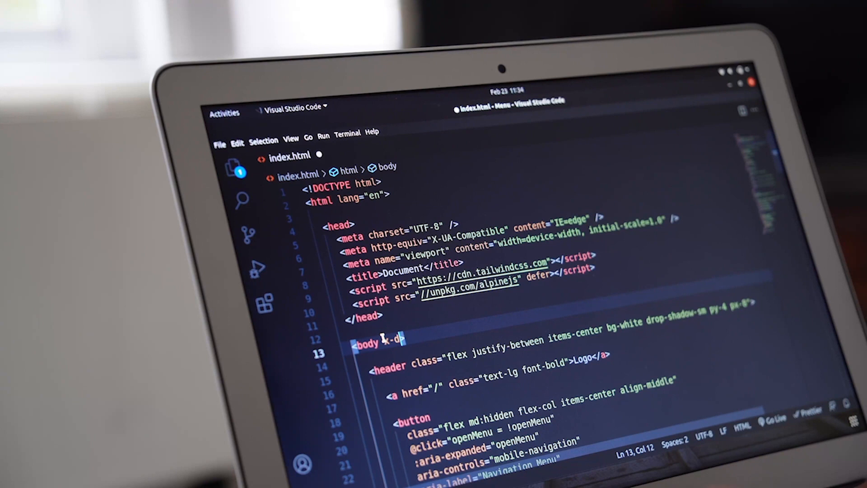
Add x-data="{ open:false }" to the body tag, then start the 'Failed wit' message in res.json
type("-data=\"{}\"")
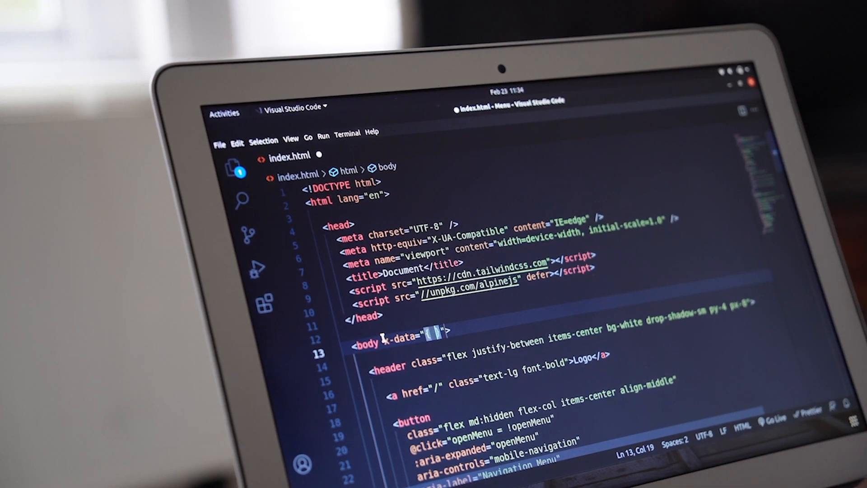
type("open:fal")
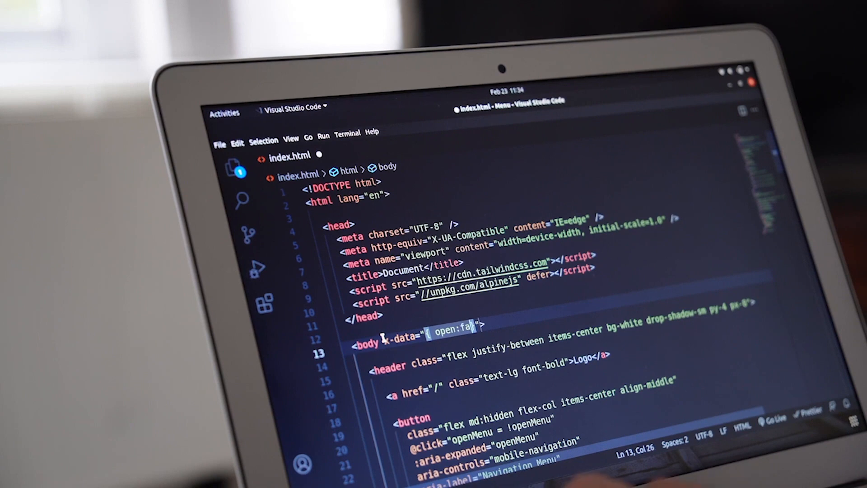
type("se }")
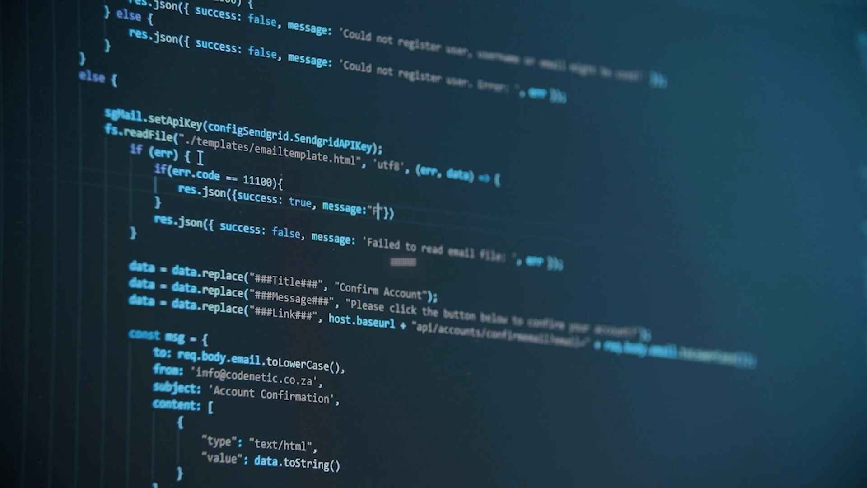
type("Failed wit")
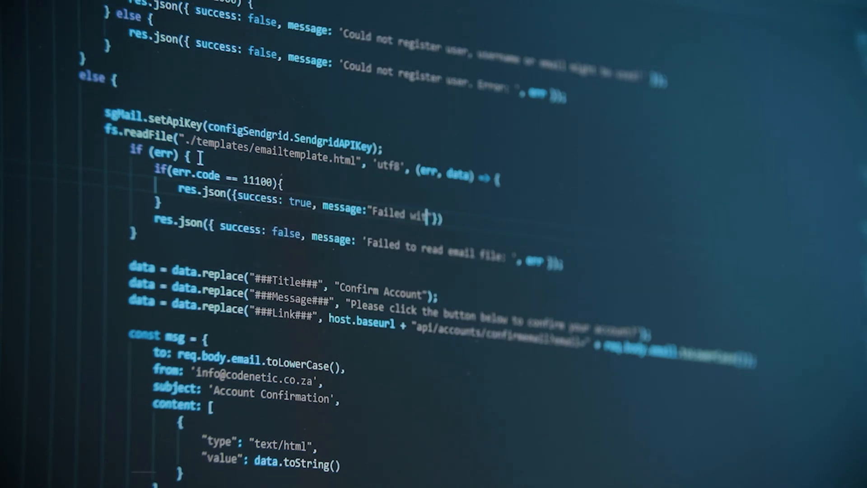